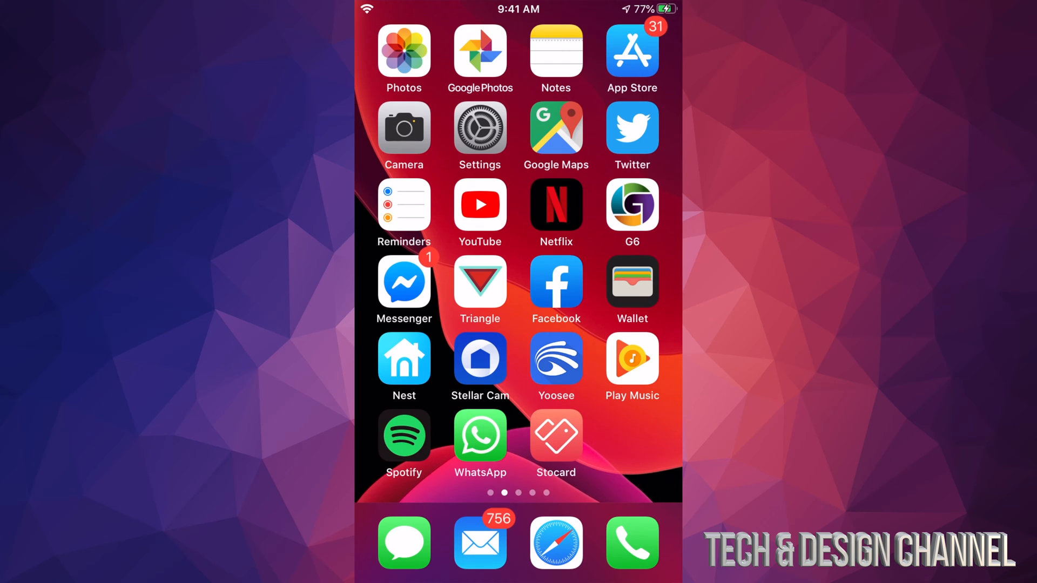
Launch the App Store from the Home Screen to its Today page.
left_click(631, 52)
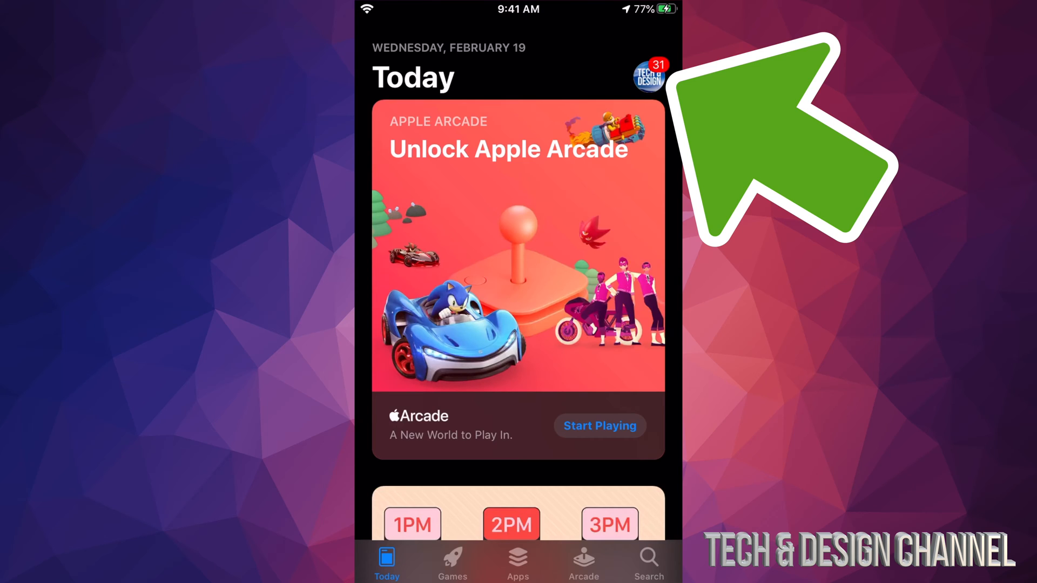
Open the account page and scroll to the 31 available updates.
left_click(648, 72)
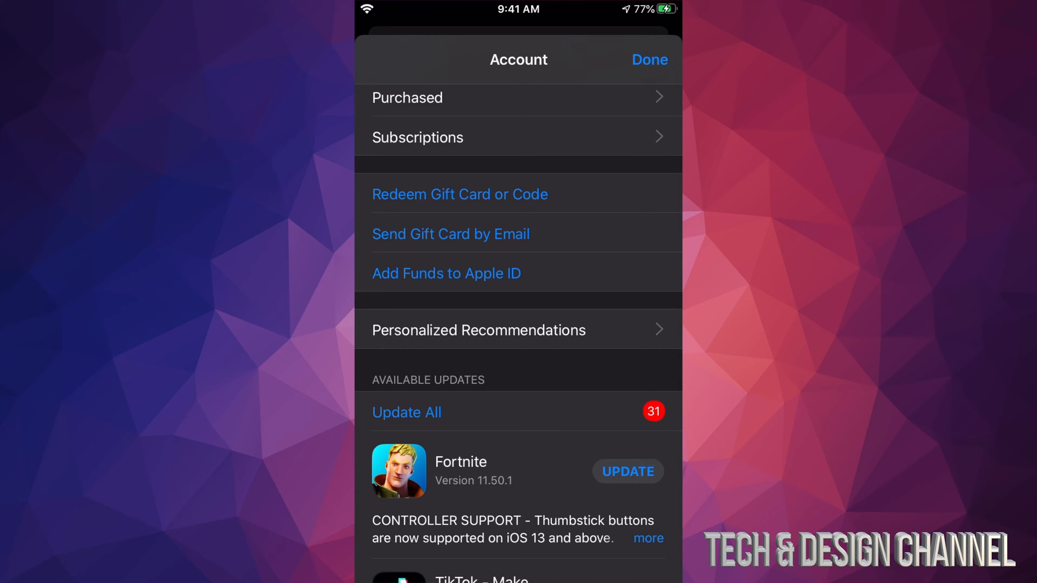
scroll("down", 3)
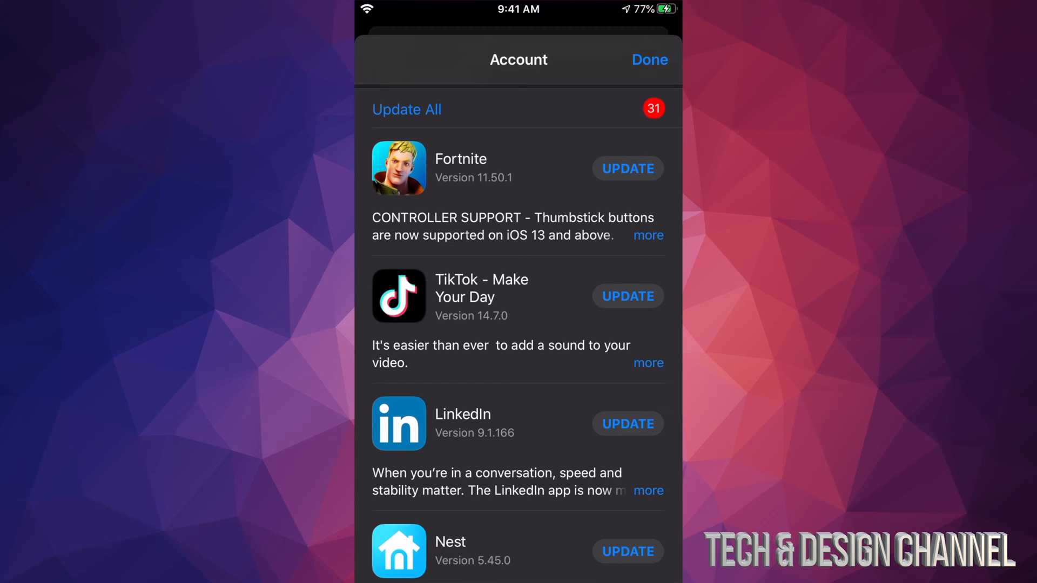
Start the Fortnite update, then scroll further down the updates list.
left_click(626, 168)
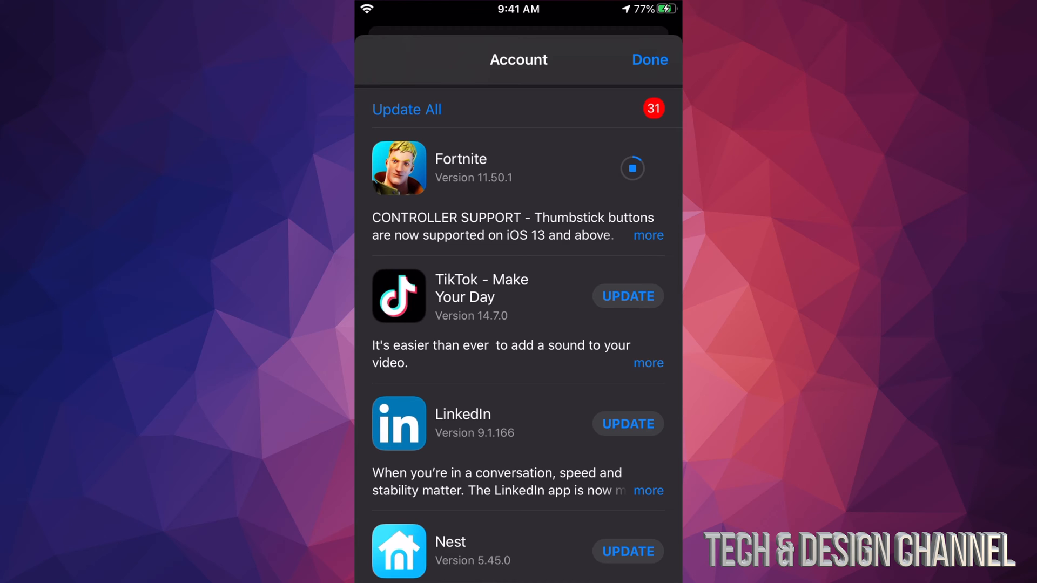
scroll("down", 3)
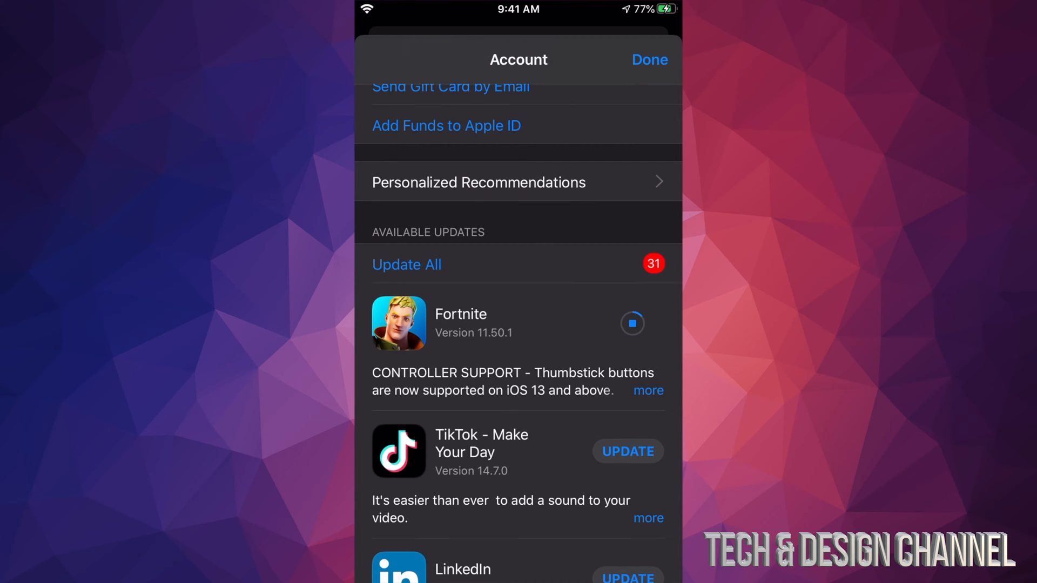
Search for TikTok and start its update from the TikTok app page.
left_click(648, 60)
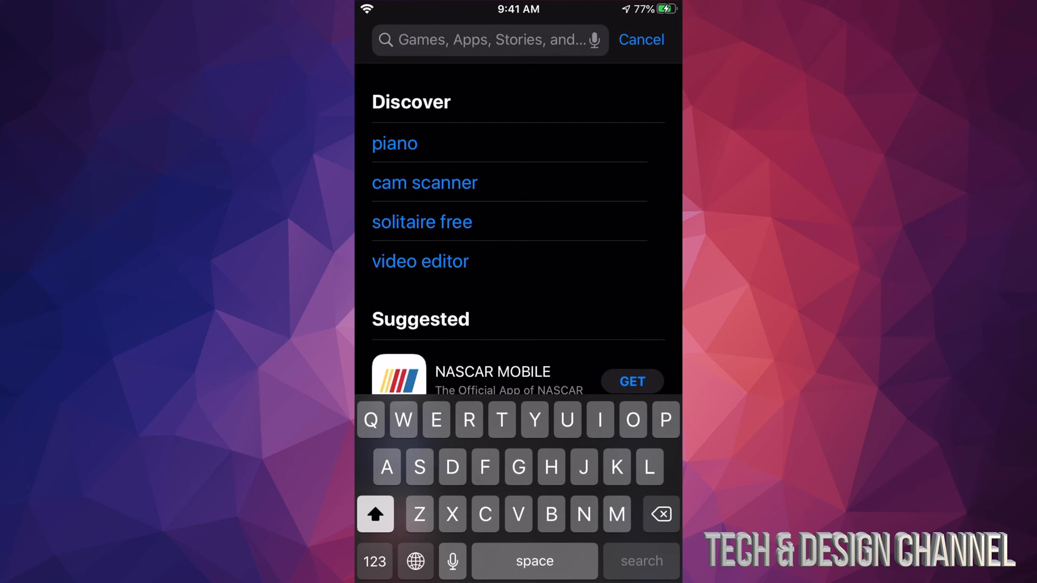
type("Tiltok")
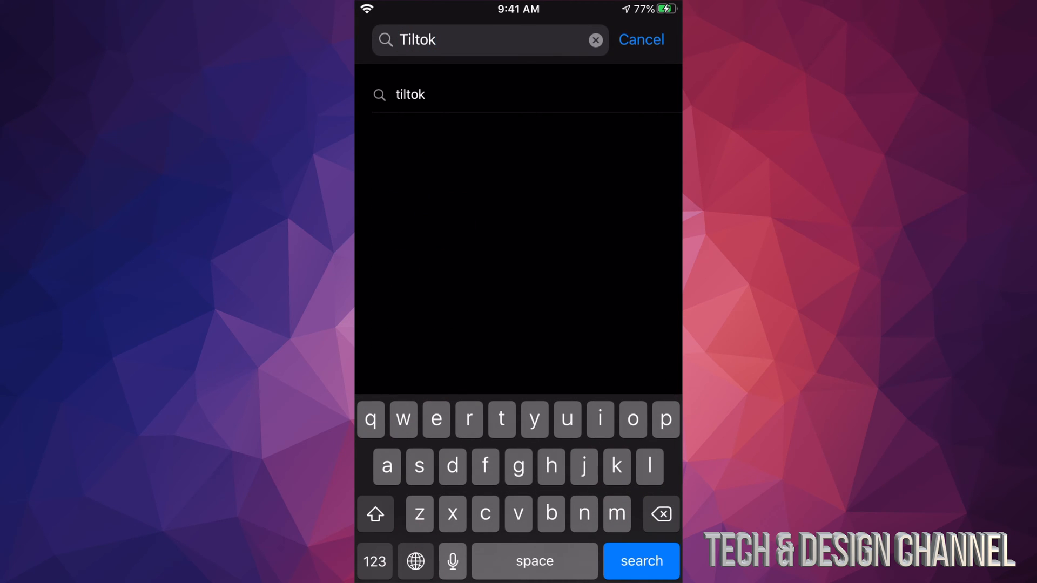
left_click(640, 561)
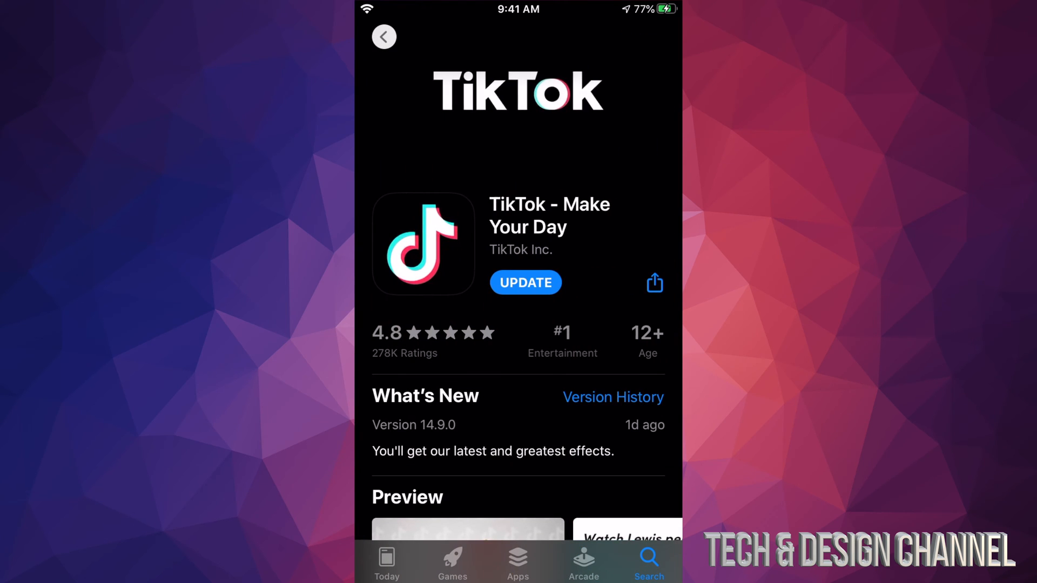
left_click(525, 282)
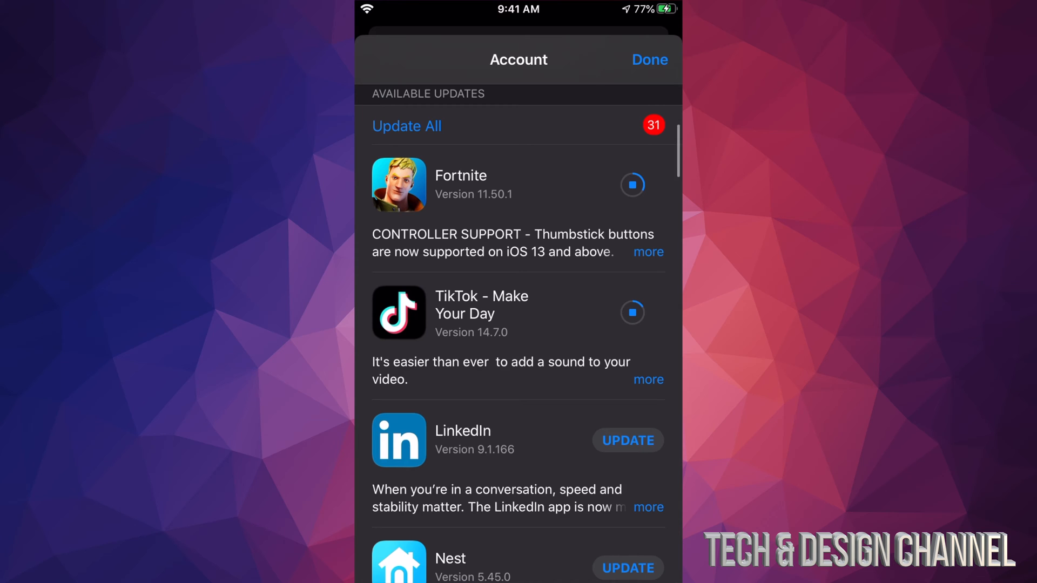
Scroll down the Available Updates list and start the WhatsApp Messenger update.
scroll("down", 3)
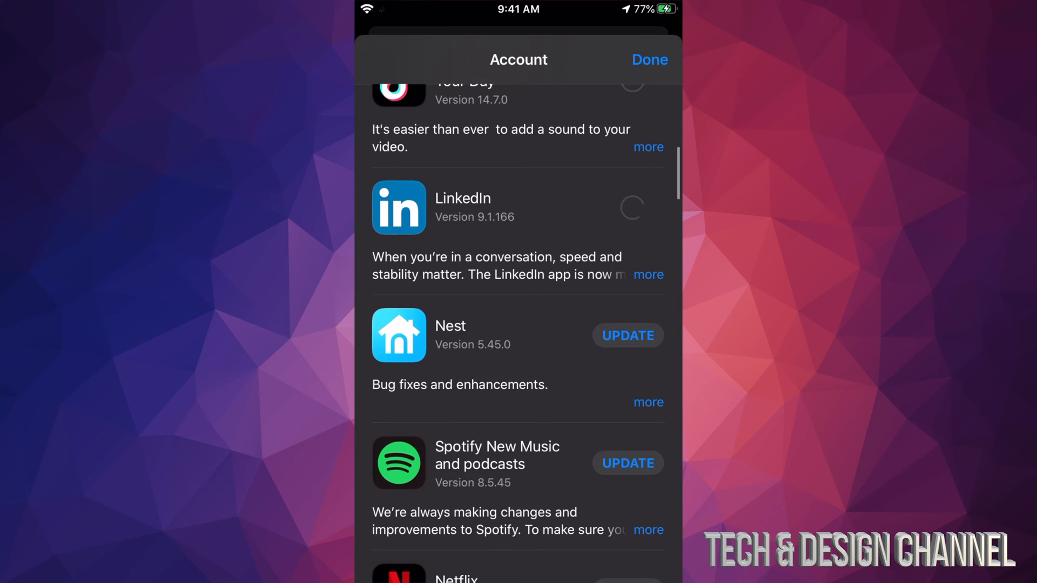
scroll("down", 3)
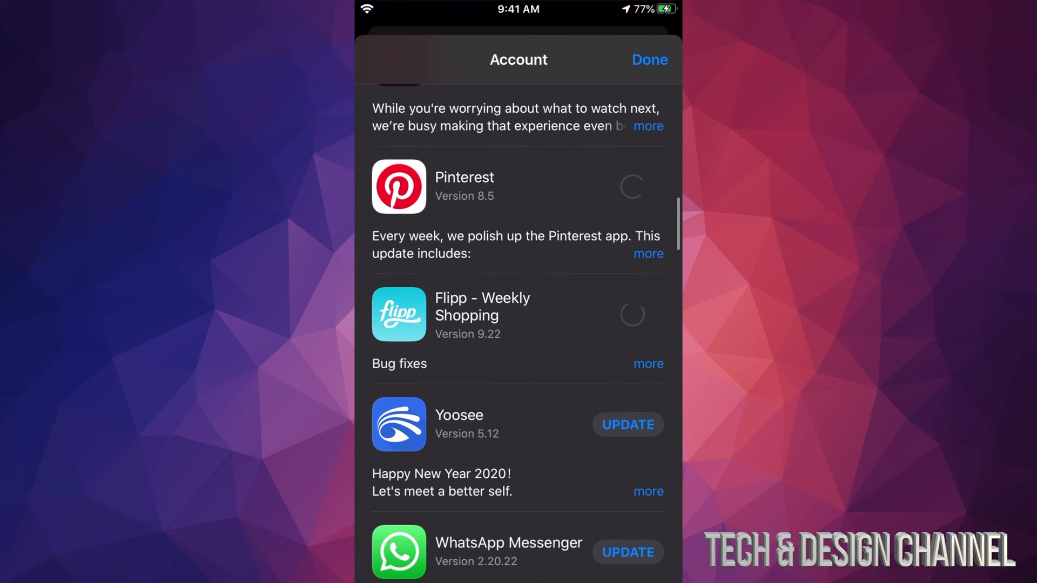
scroll("down", 3)
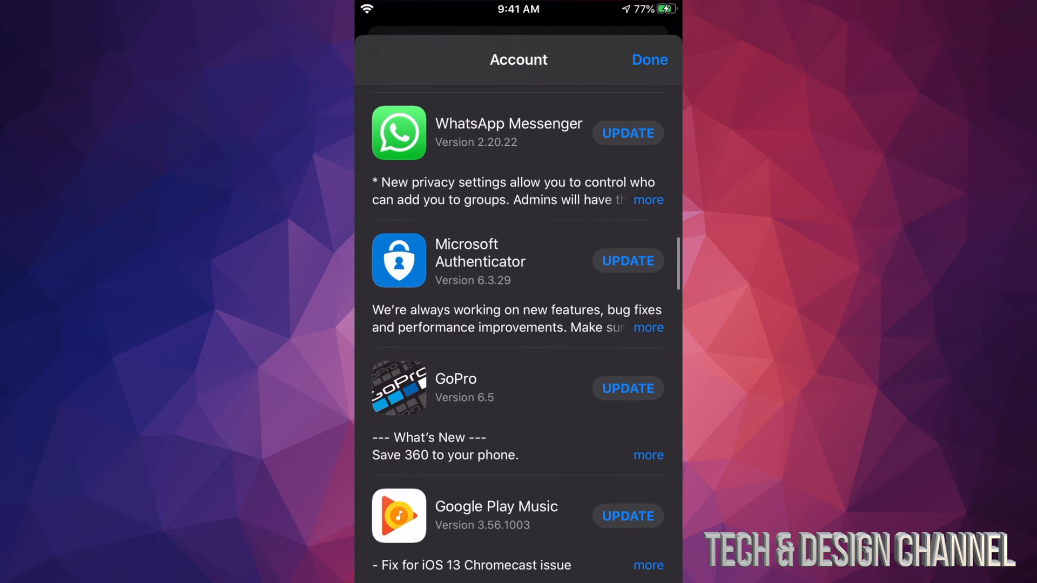
left_click(628, 133)
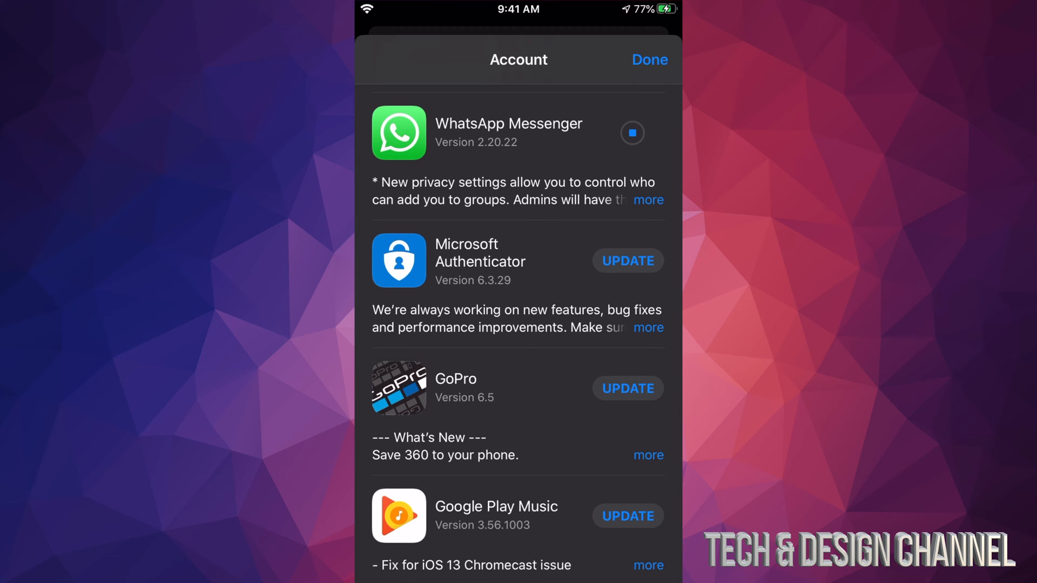
Scroll through the rest of the Available Updates list toward Twitter.
scroll("down", 3)
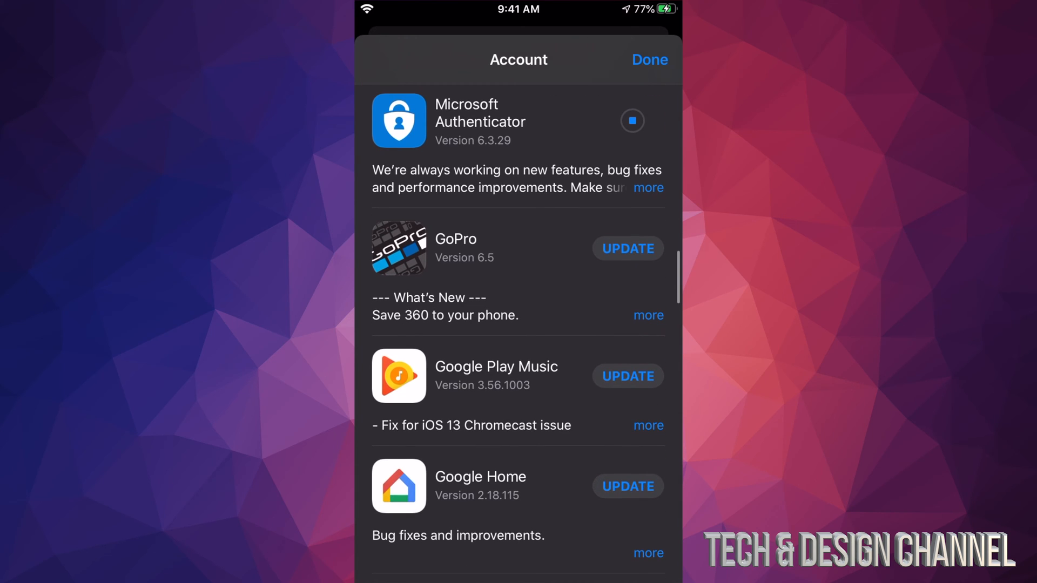
scroll("down", 3)
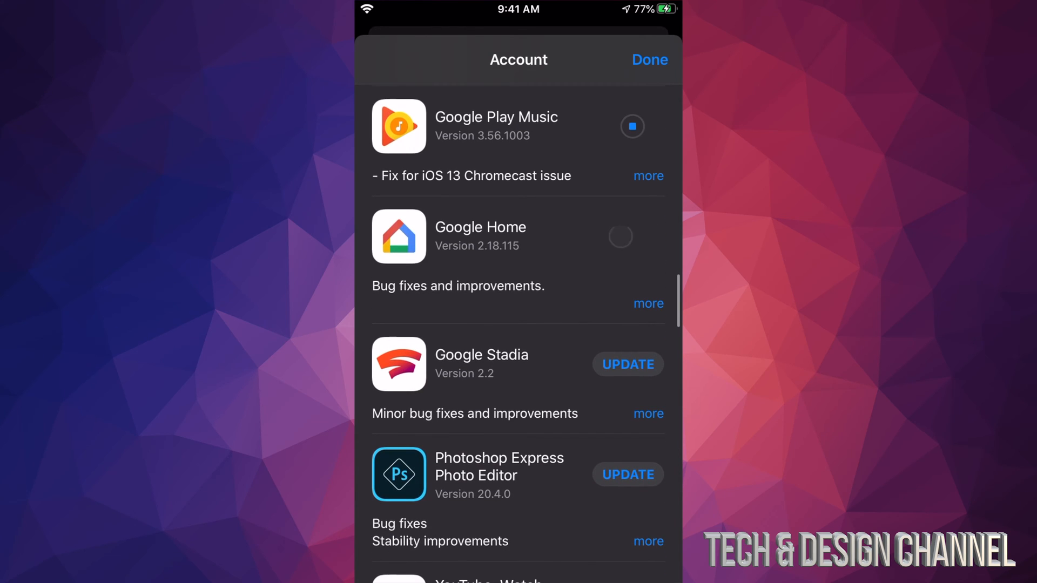
scroll("down", 3)
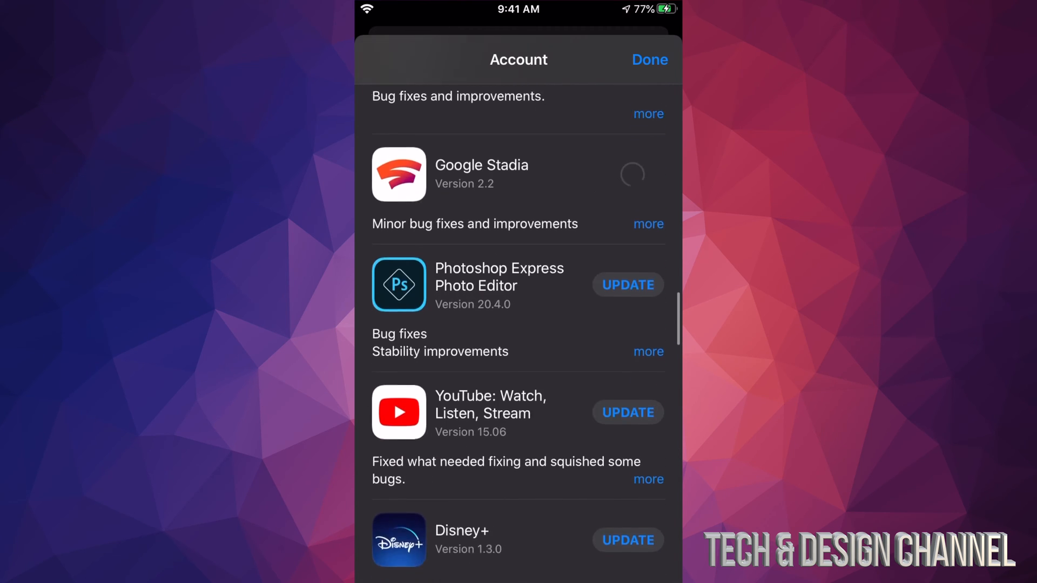
scroll("down", 3)
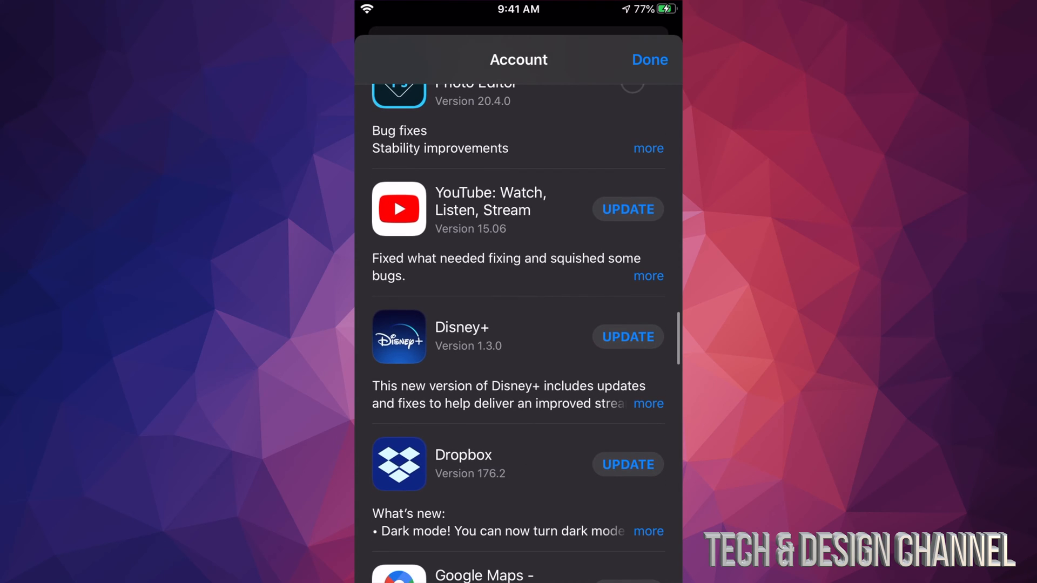
scroll("down", 3)
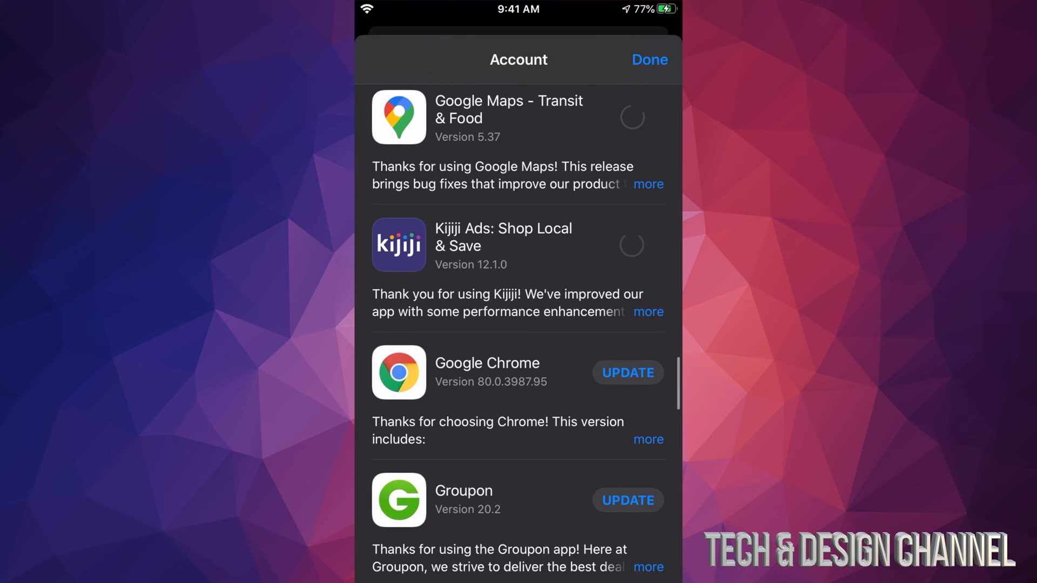
scroll("down", 3)
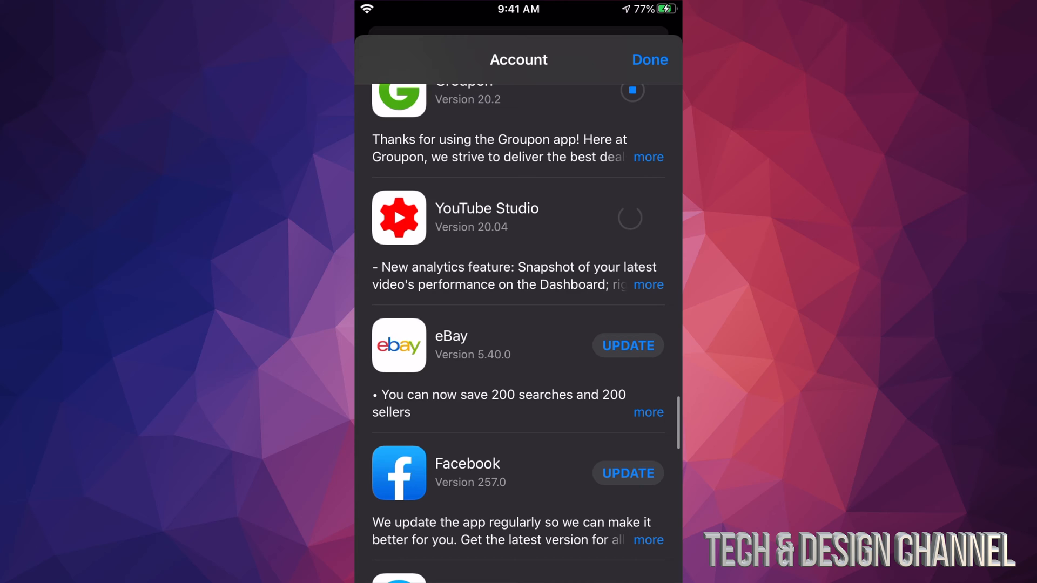
scroll("down", 3)
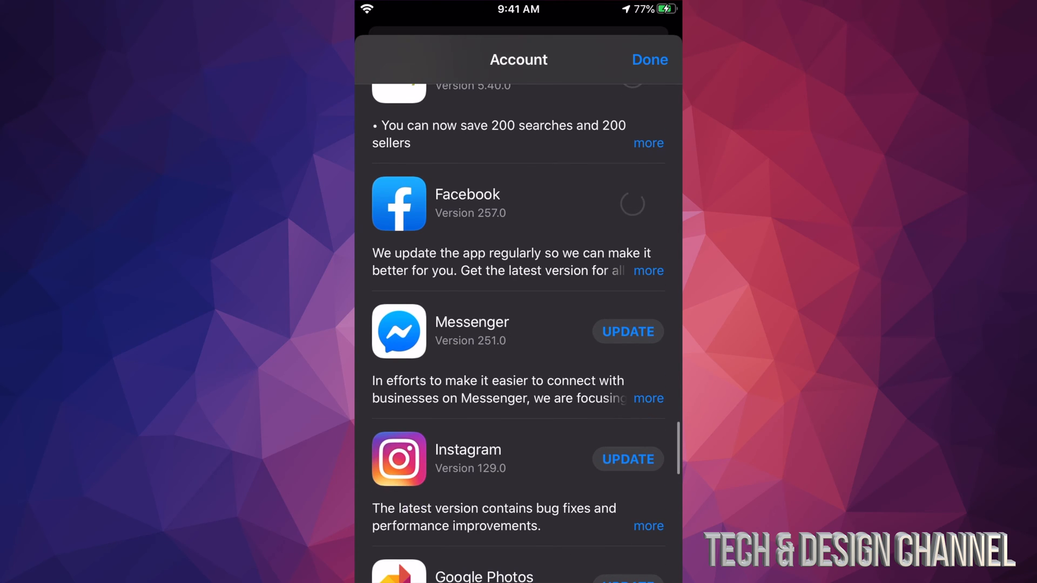
scroll("down", 3)
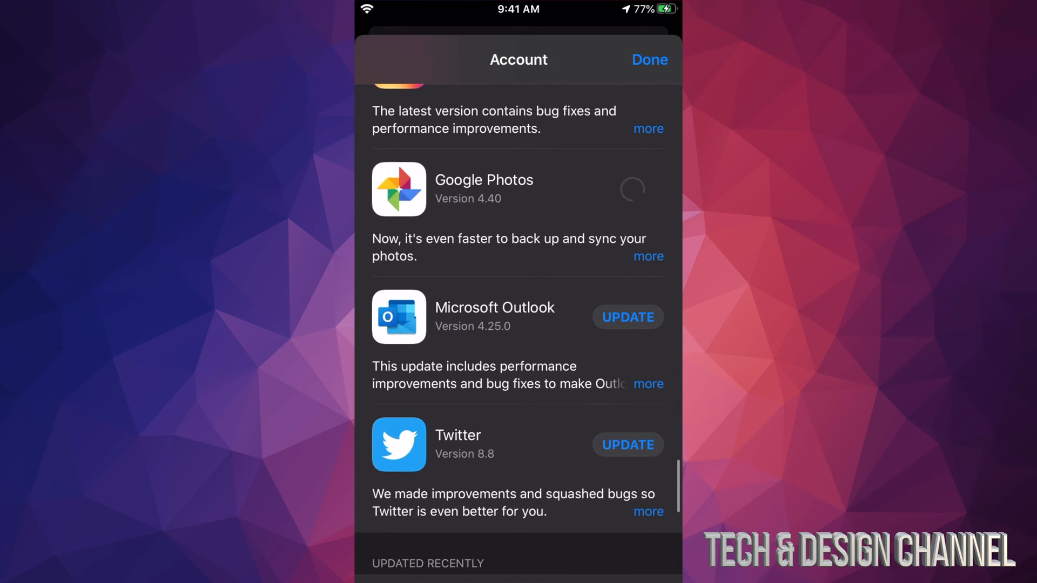
scroll("down", 3)
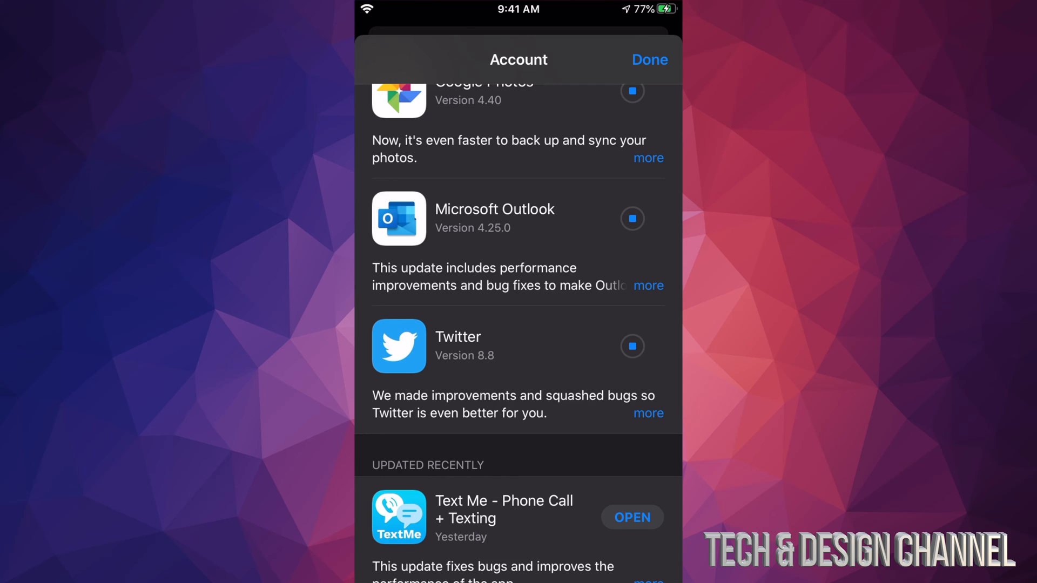
Scroll through the Available Updates list with all 31 updates queued or downloading.
scroll("down", 3)
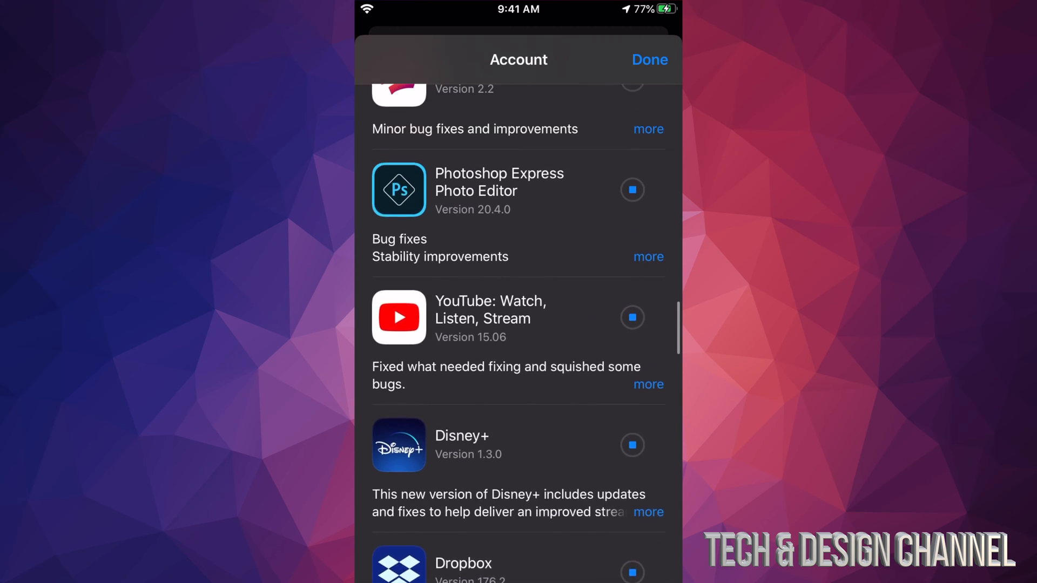
scroll("down", 3)
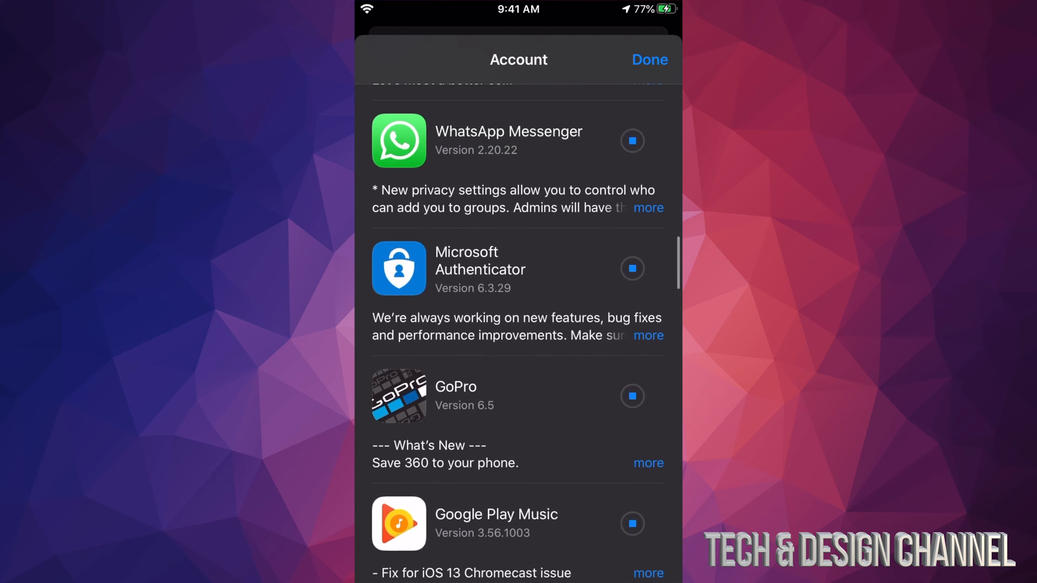
scroll("down", 3)
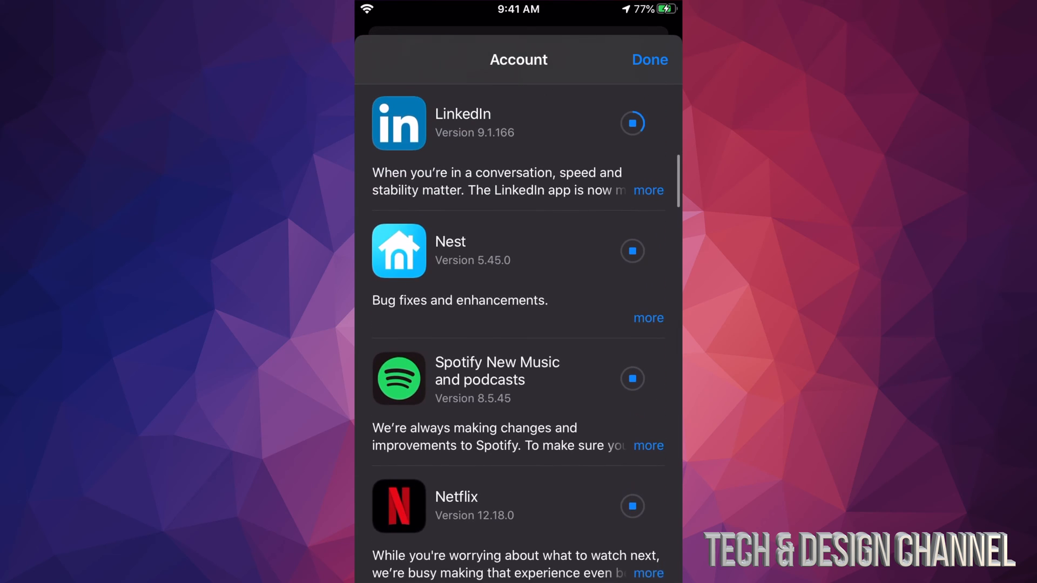
scroll("down", 3)
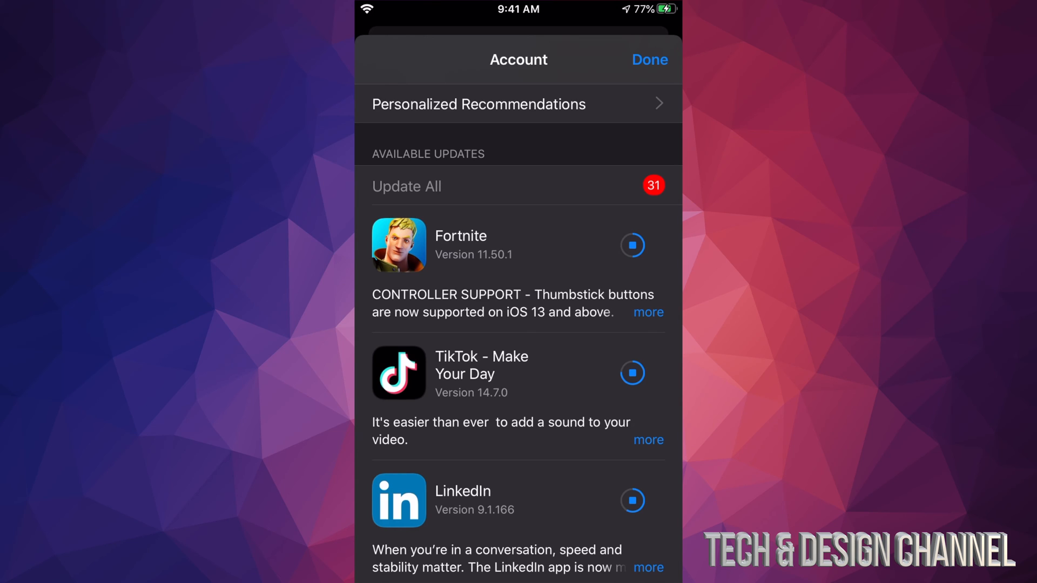
Wait for TikTok and LinkedIn to finish, then scroll the 29 remaining updates.
left_click(631, 372)
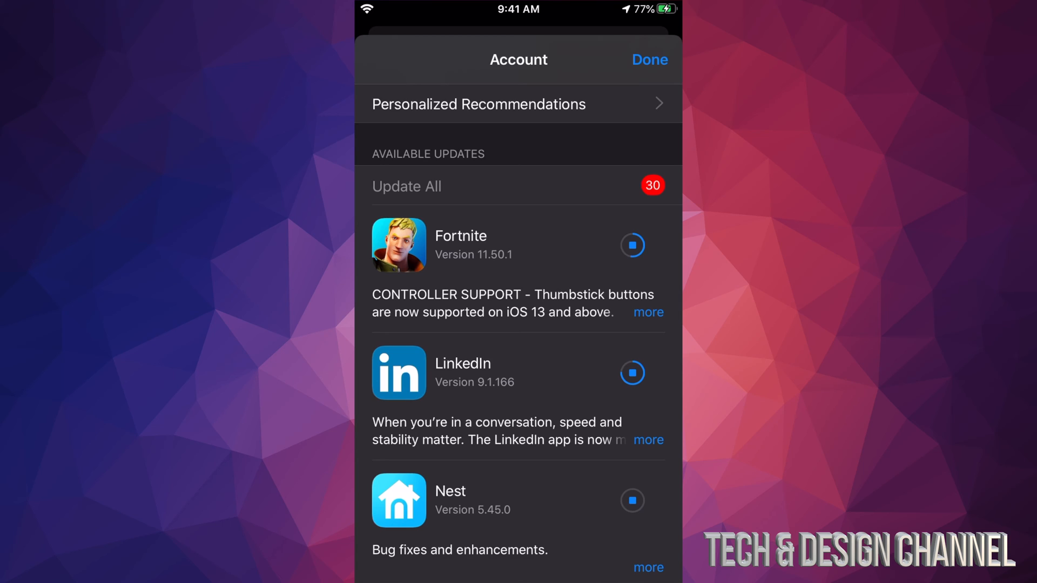
left_click(632, 372)
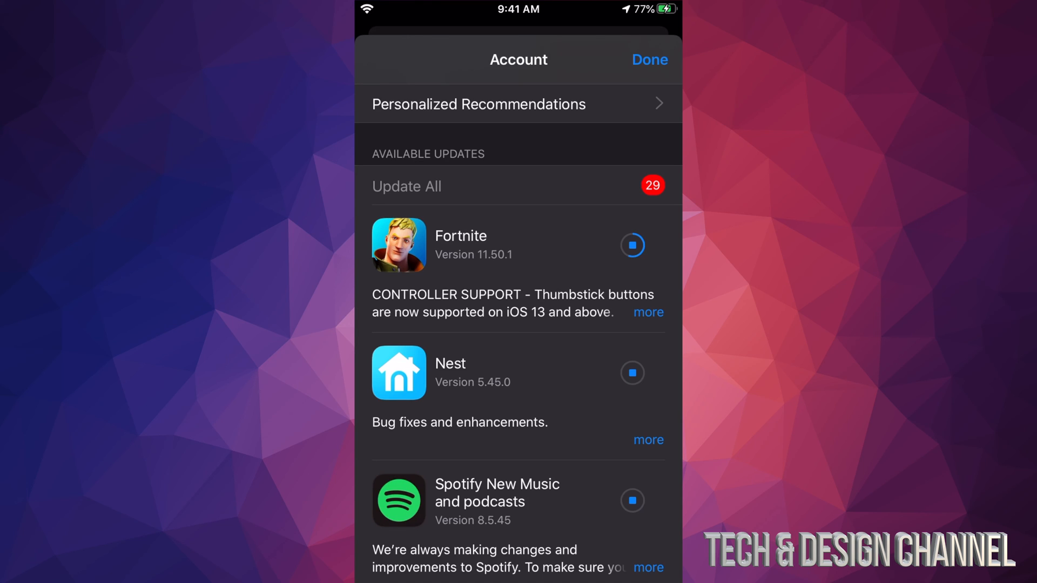
scroll("down", 3)
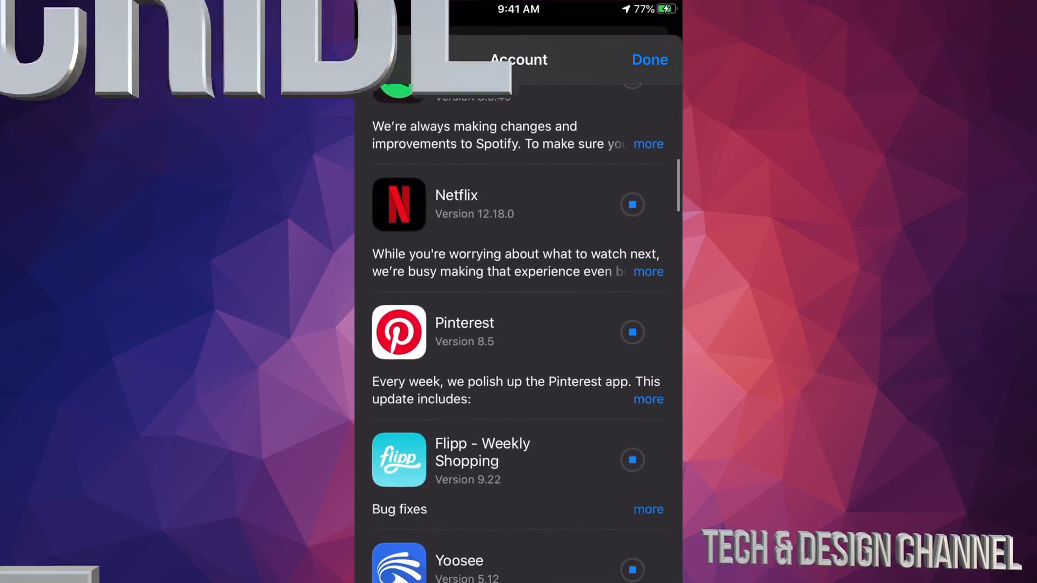